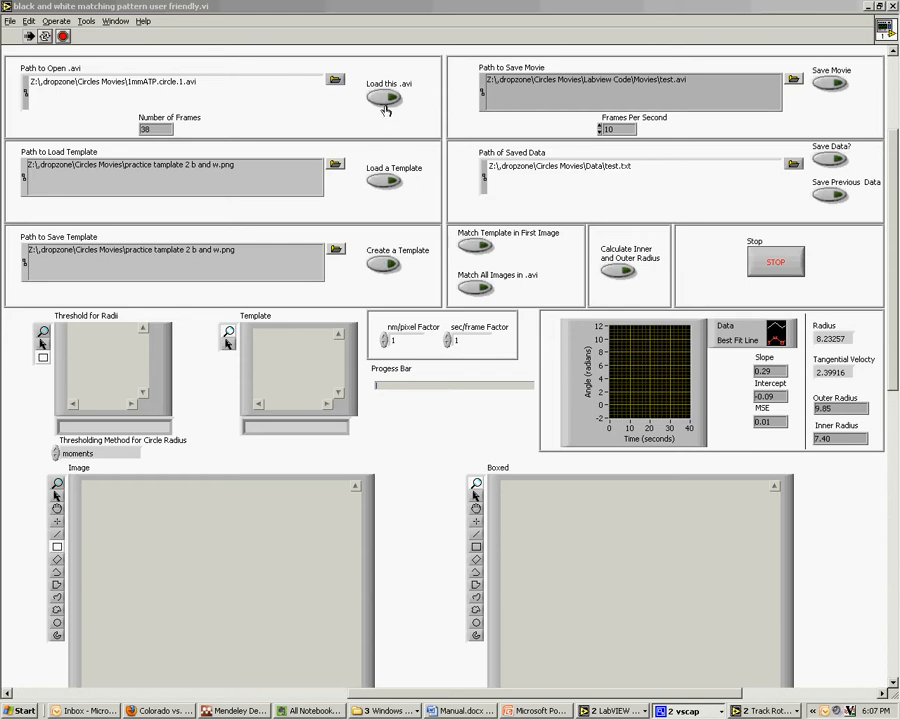
Load the 1mmATP circle movie from the Path to Open .avi and scroll down the panel
click(385, 98)
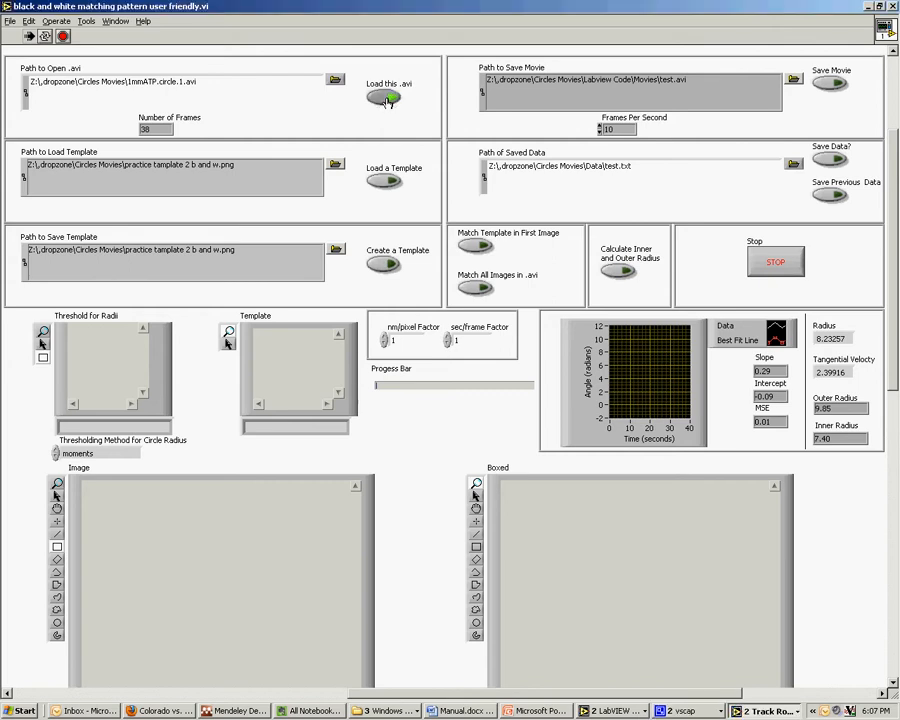
click(385, 97)
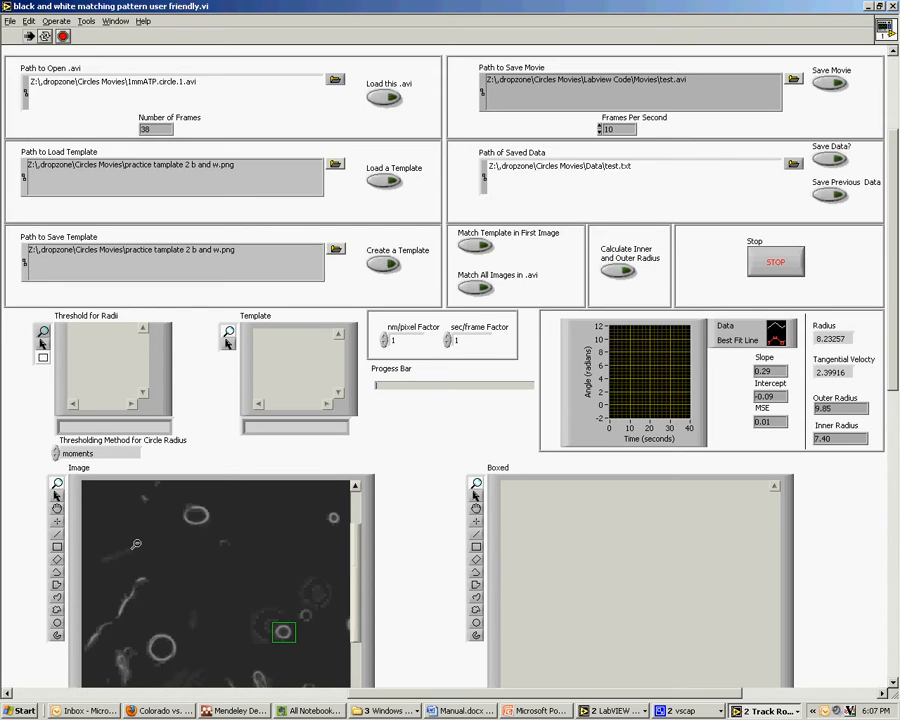
scroll(down, 3)
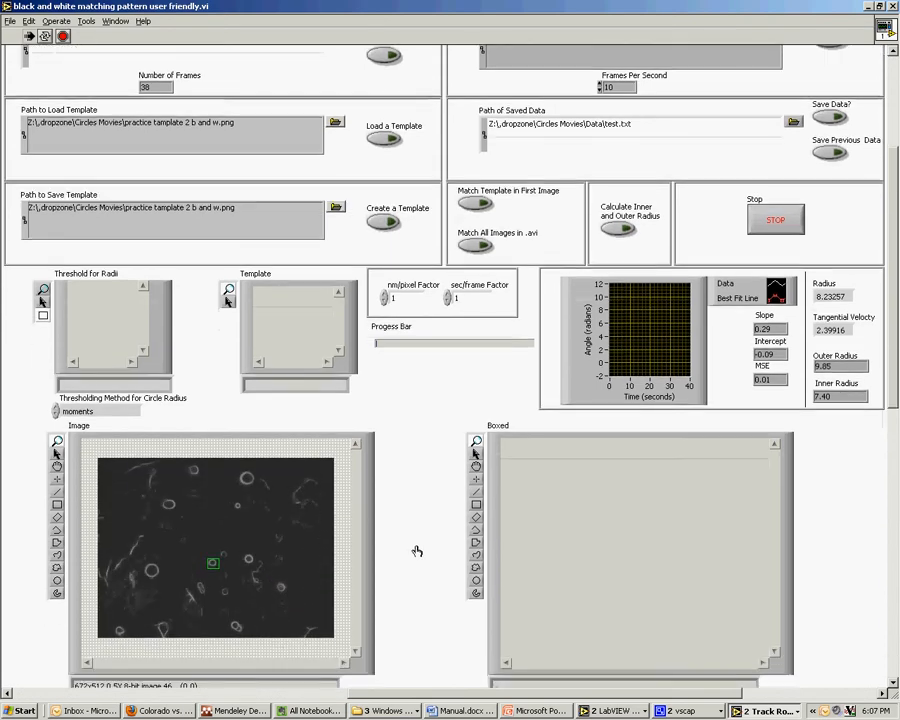
scroll(down, 3)
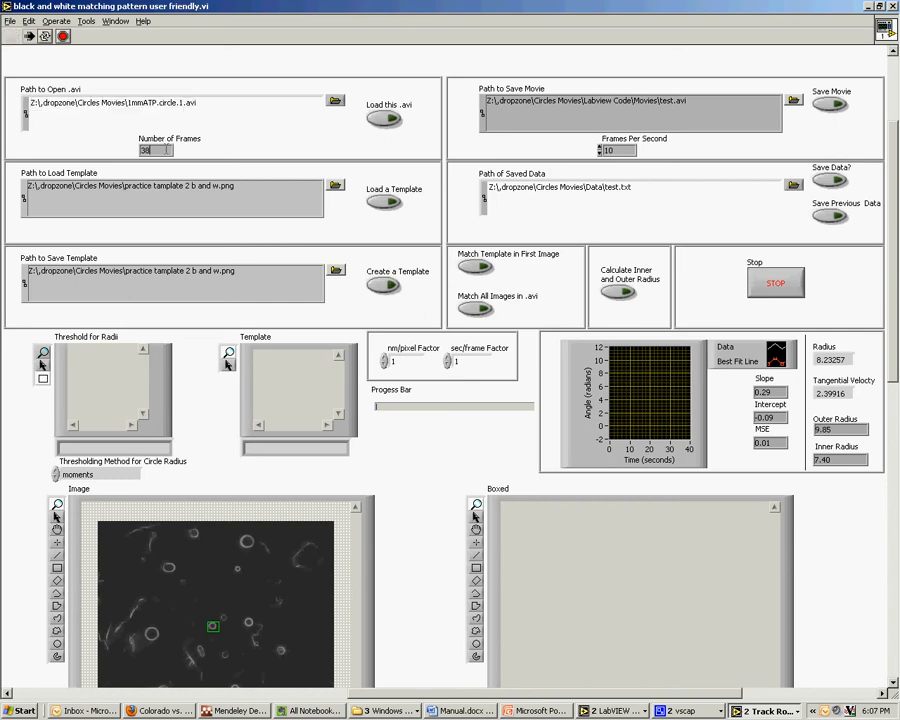
scroll(down, 3)
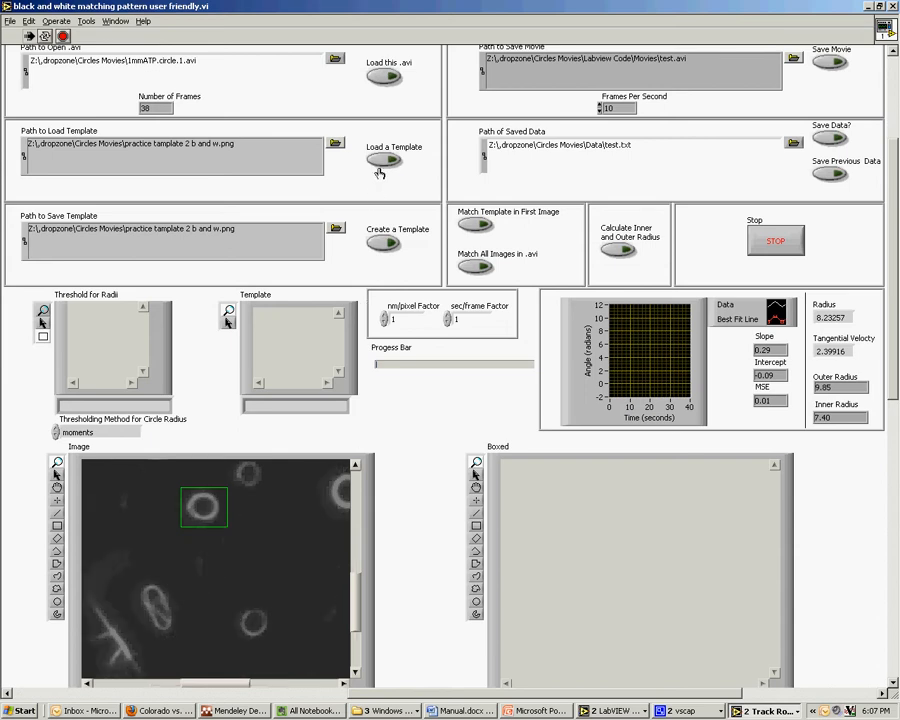
mouse_move(242, 228)
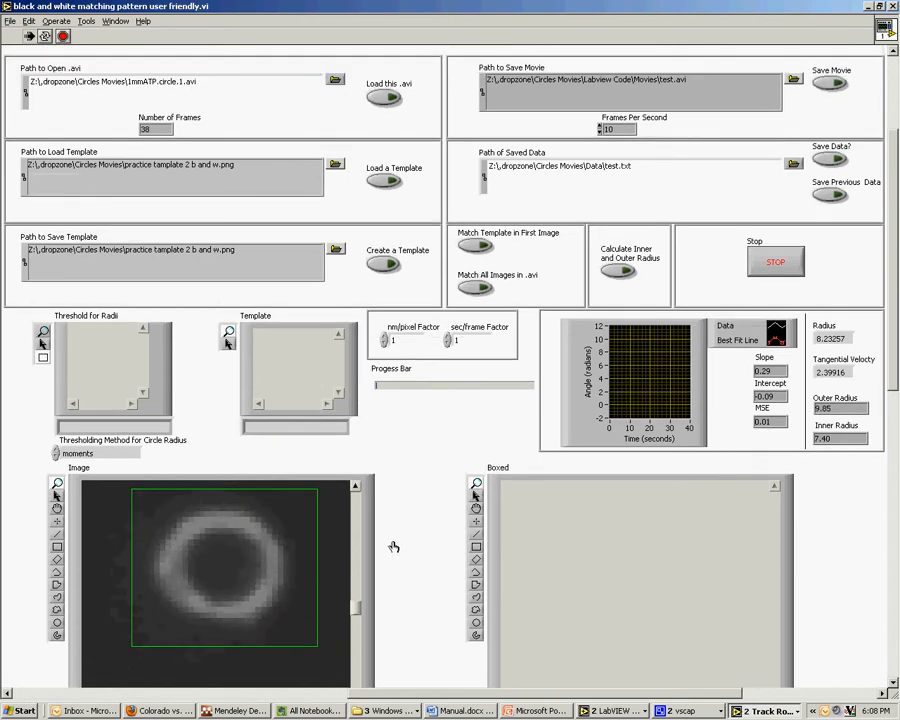
Scroll the panel down to the template area showing the 25×21 ring template and radii image
scroll(down, 3)
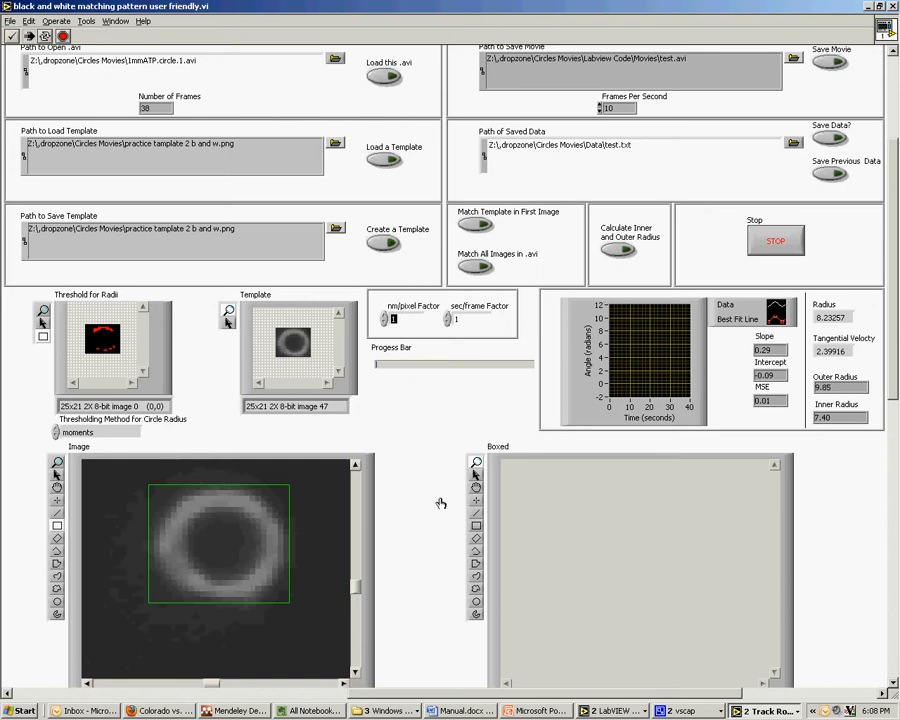
mouse_move(451, 457)
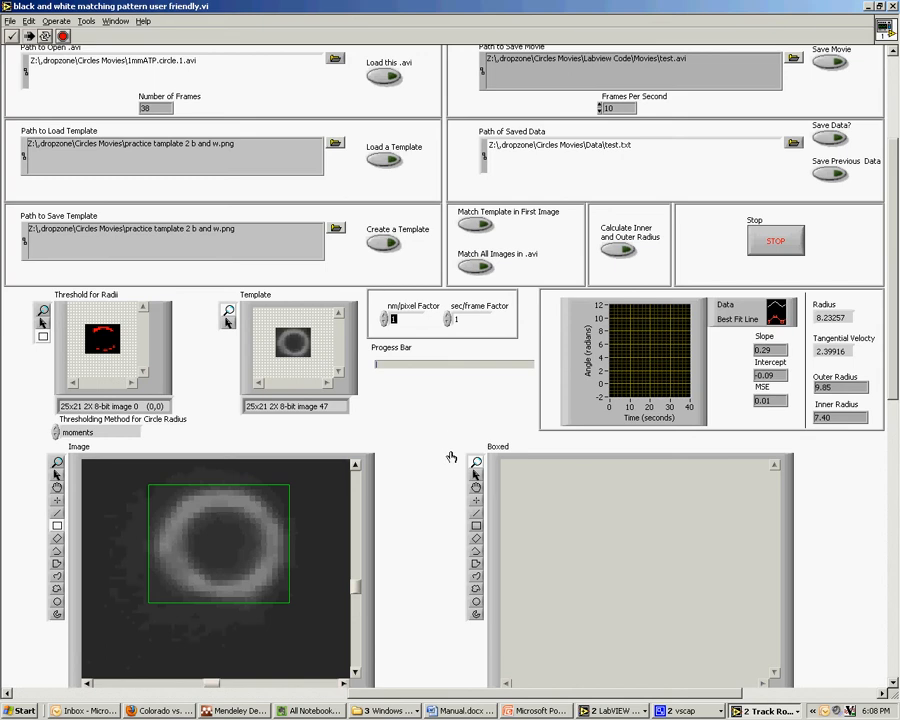
mouse_move(342, 557)
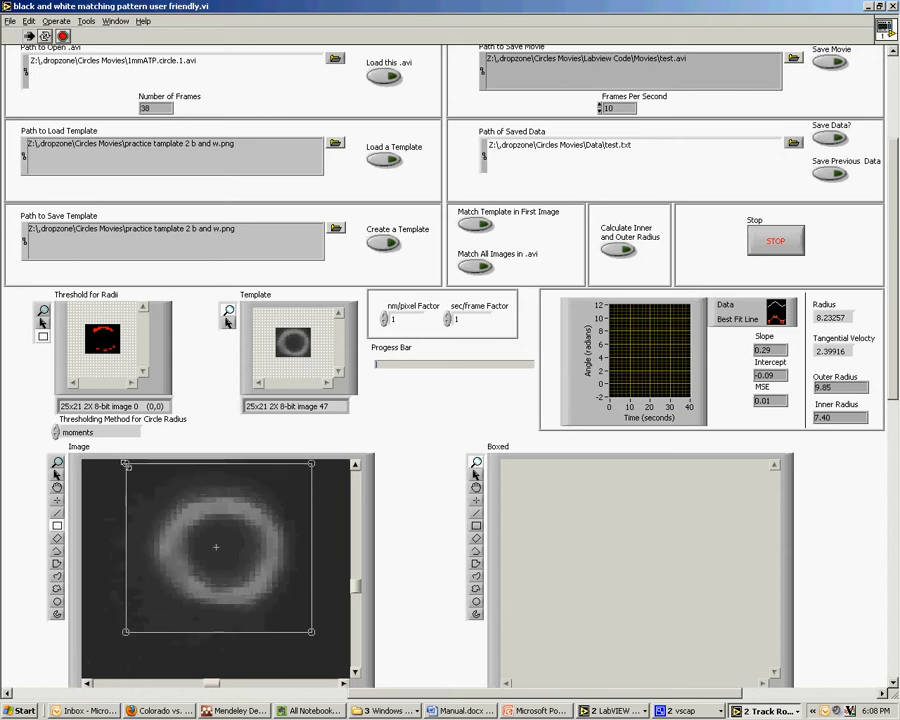
Run template matching on the first frame, outlining the matched ring in red
click(476, 223)
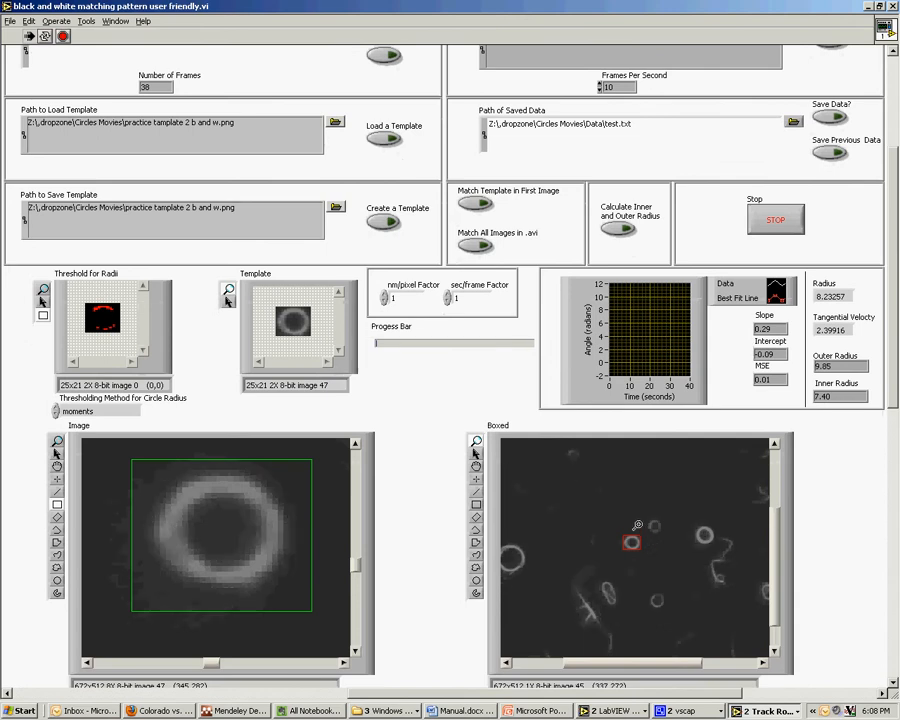
mouse_move(391, 572)
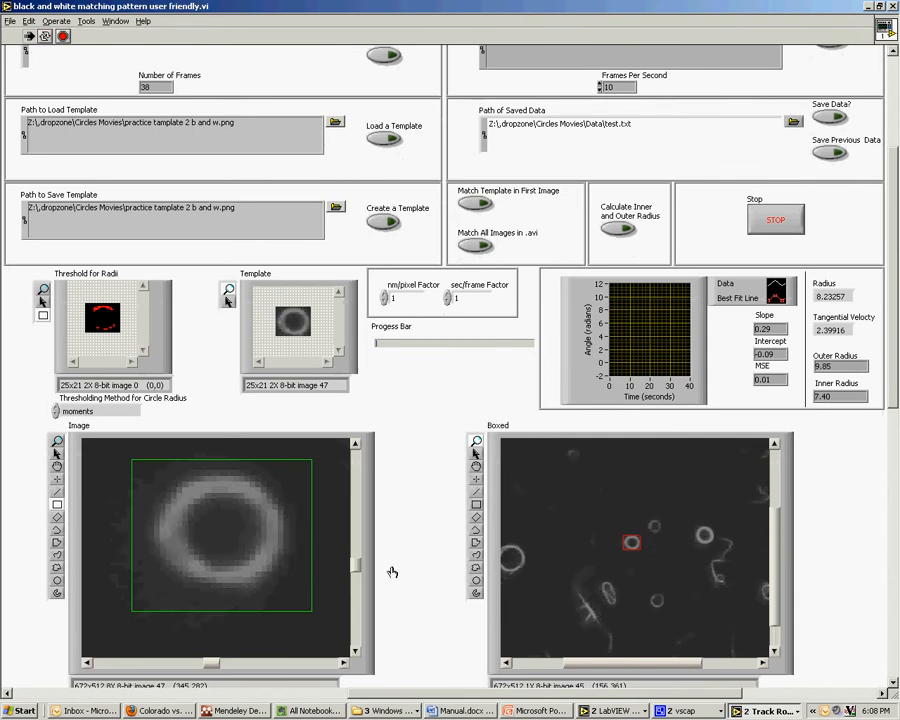
mouse_move(401, 550)
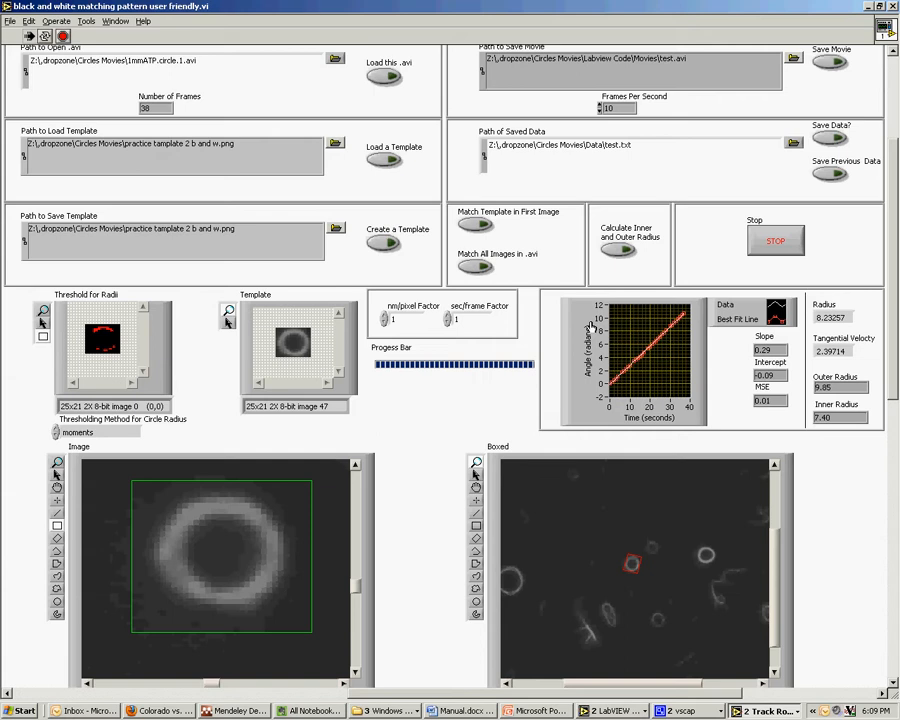
mouse_move(567, 392)
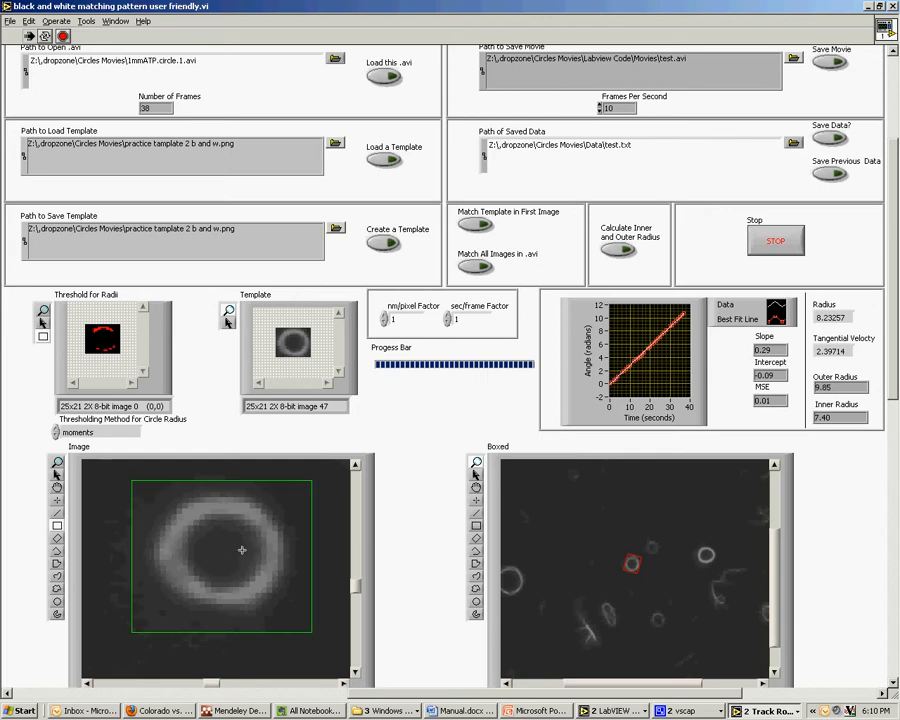
mouse_move(236, 551)
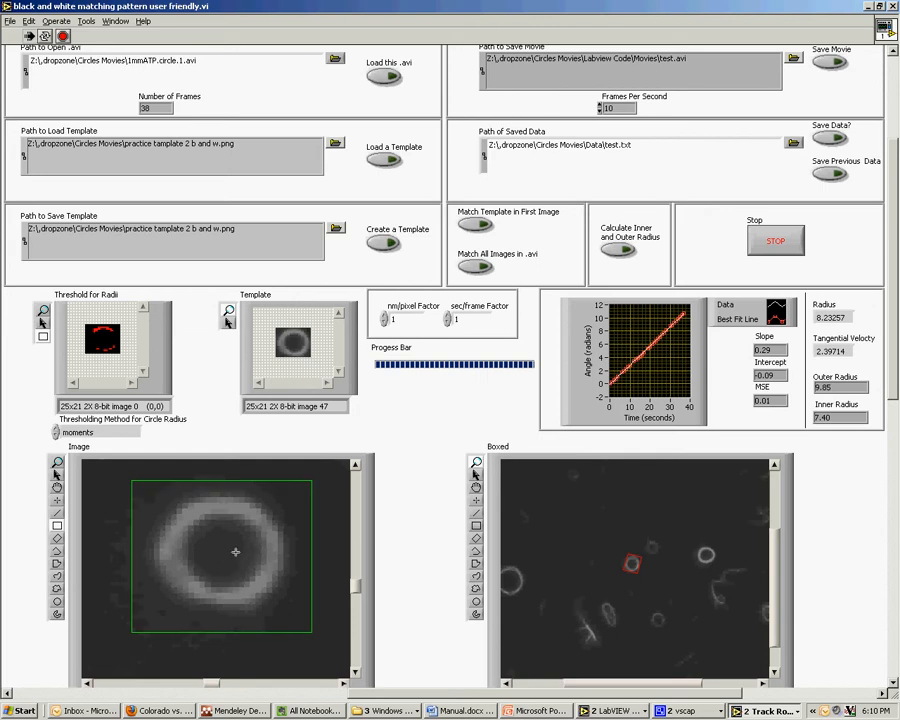
mouse_move(842, 575)
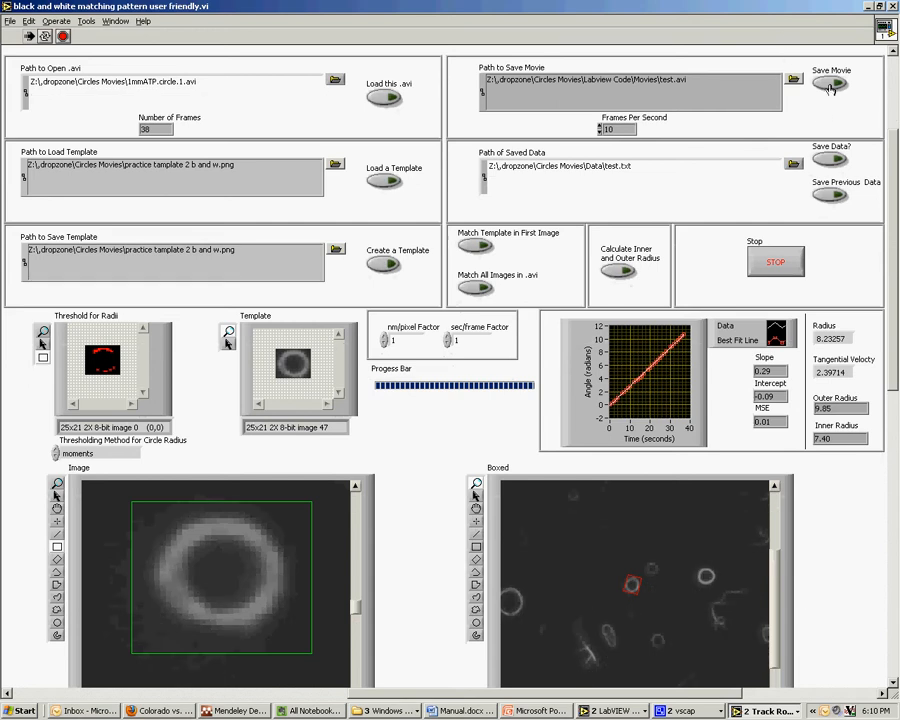
Save the tracked frames as test.avi in the Labview Code Movies folder
click(830, 84)
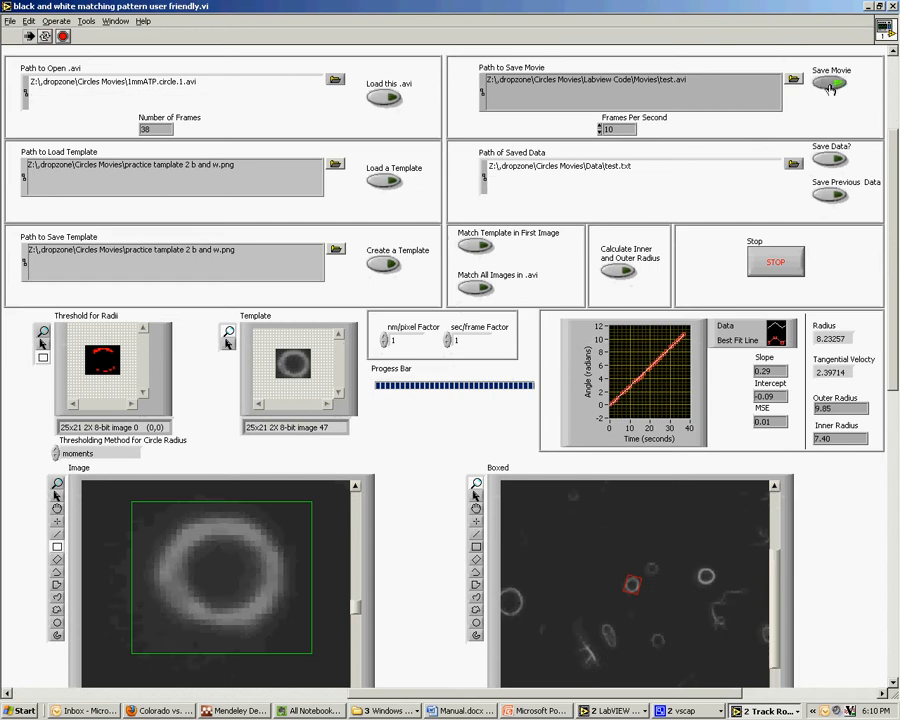
click(829, 82)
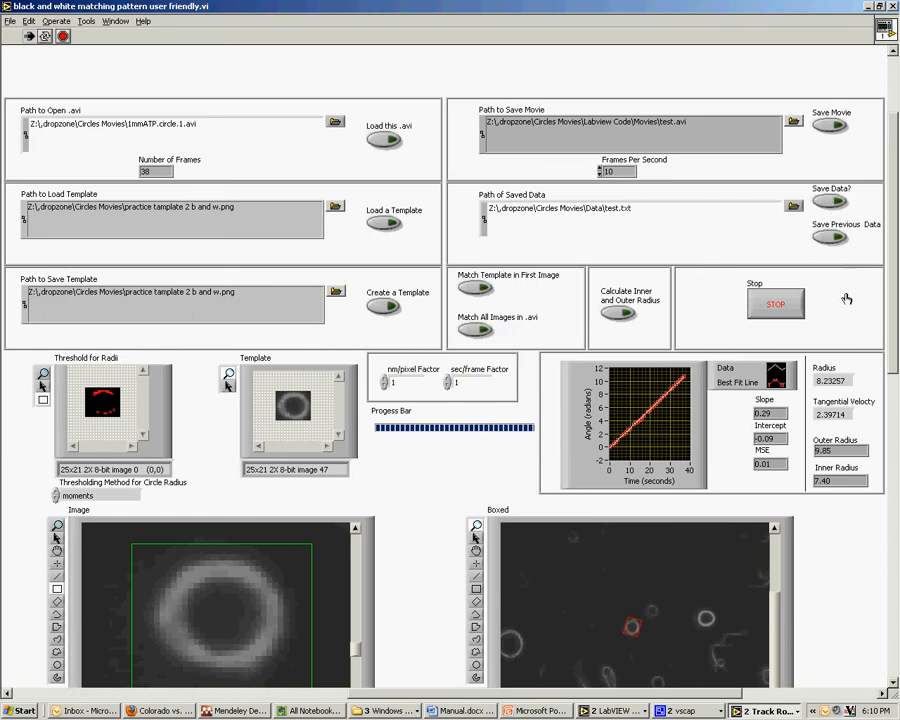
mouse_move(846, 242)
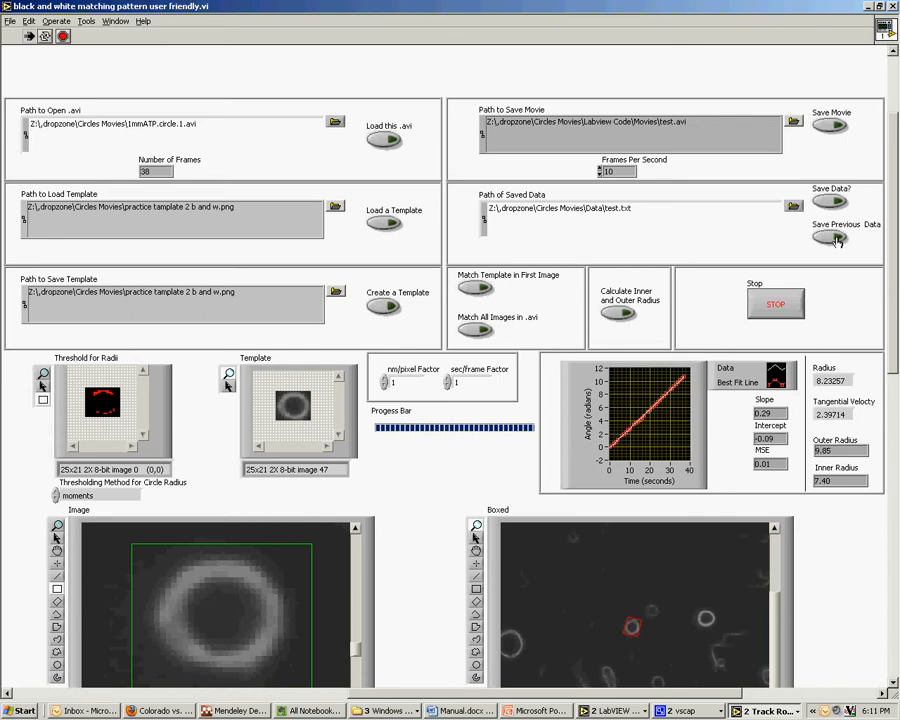
Save tracking data over the existing test.txt, confirm replacement, and stop the VI
click(836, 238)
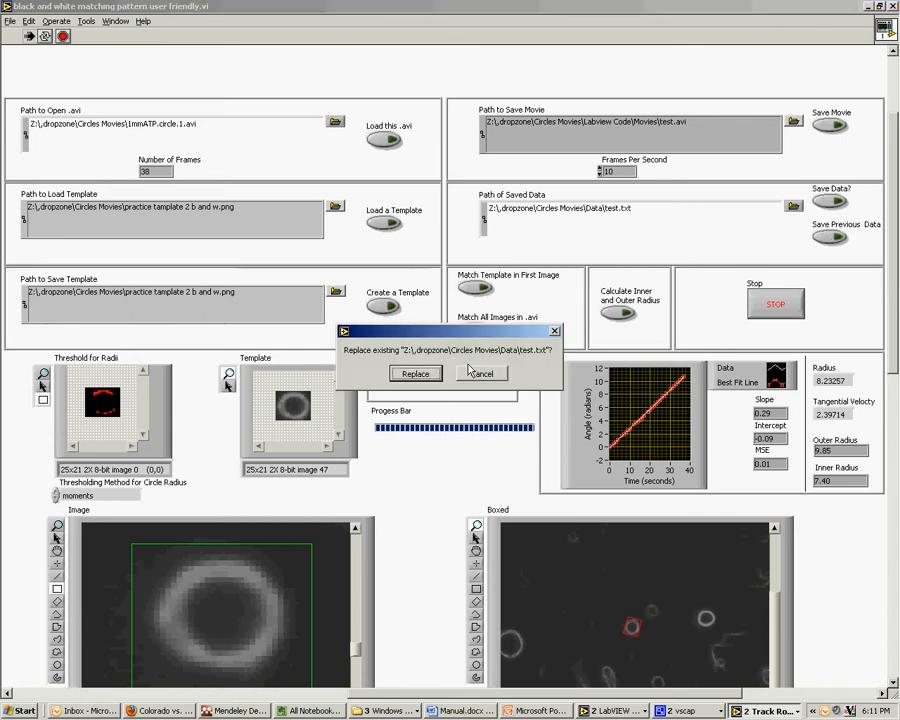
click(415, 373)
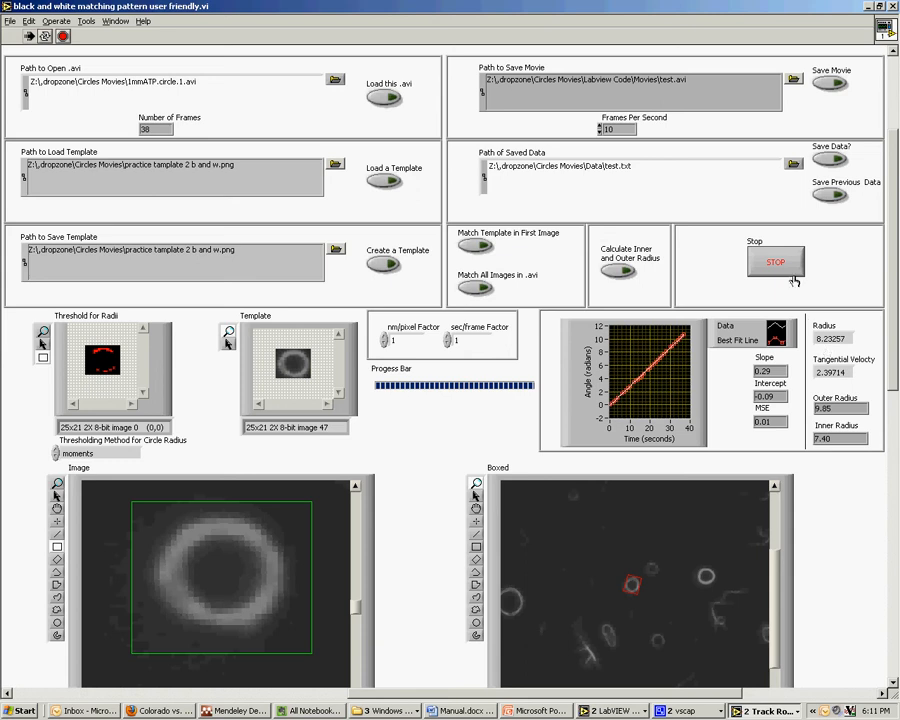
click(775, 262)
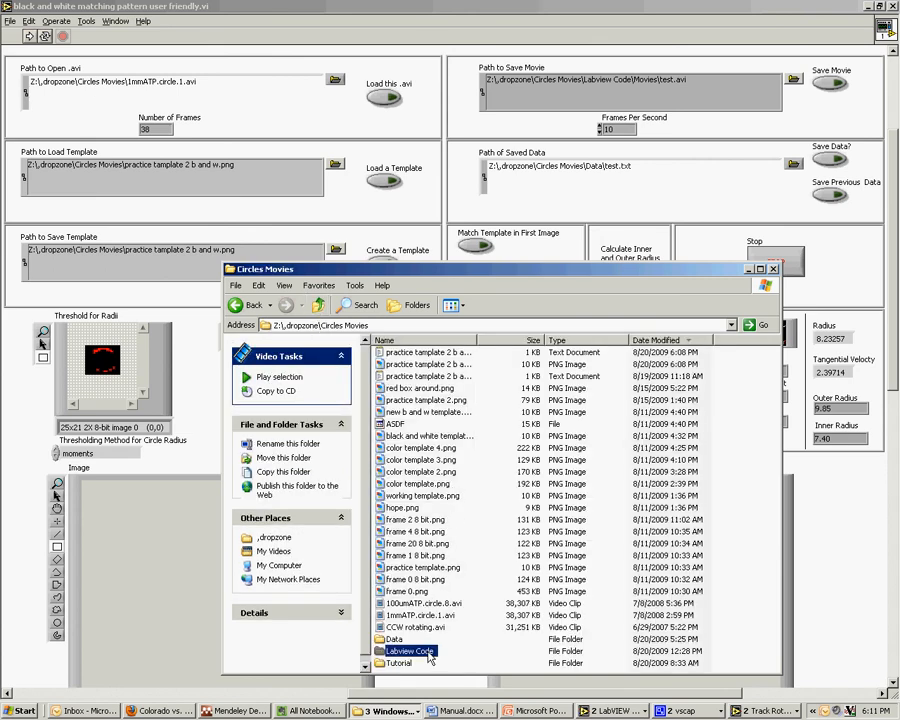
Check test.avi in Labview Code\Movies, then browse to the Circles Movies Data folder
double_click(408, 651)
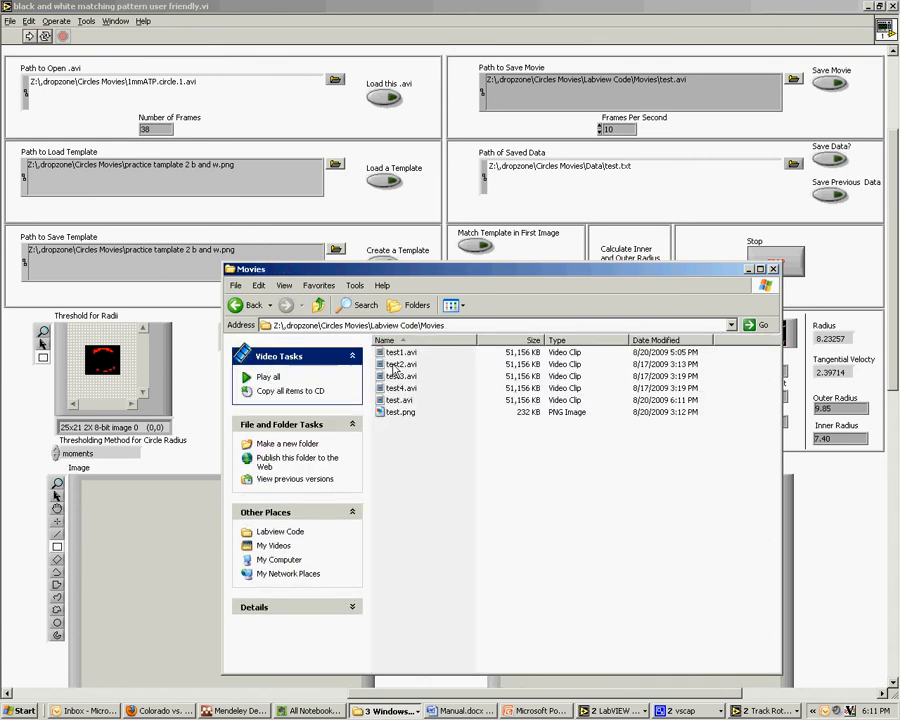
click(399, 400)
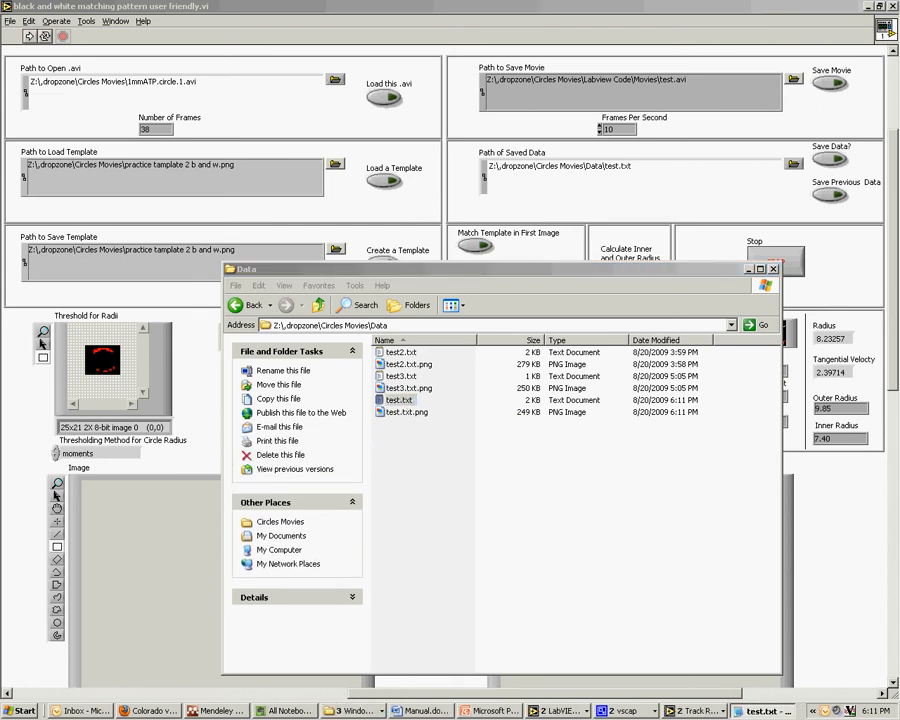
Open test.txt in Notepad to read the time, angle and radii columns for 38 frames
double_click(399, 399)
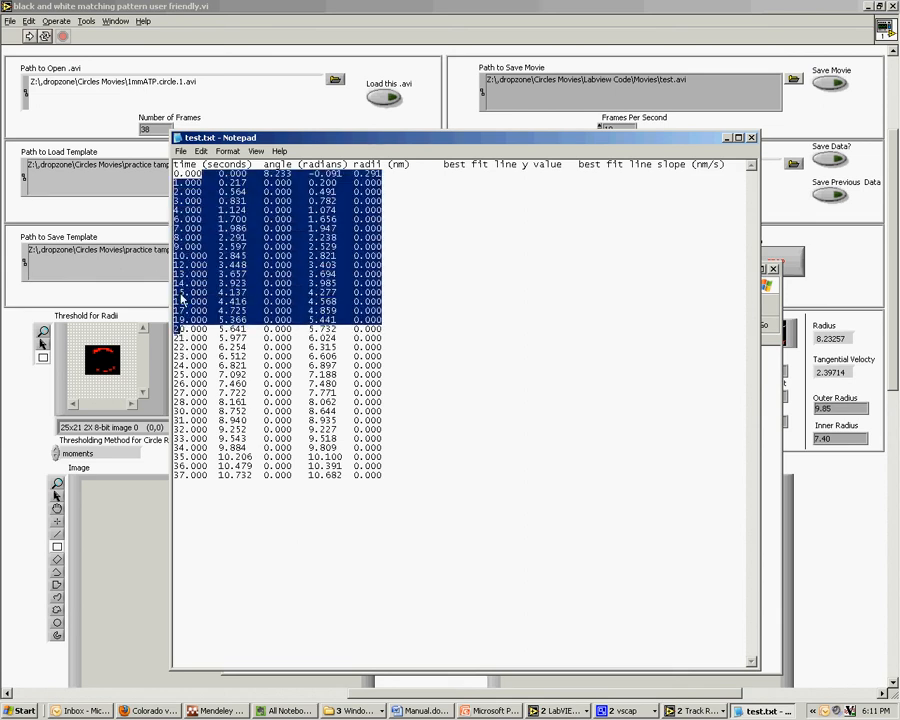
click(237, 338)
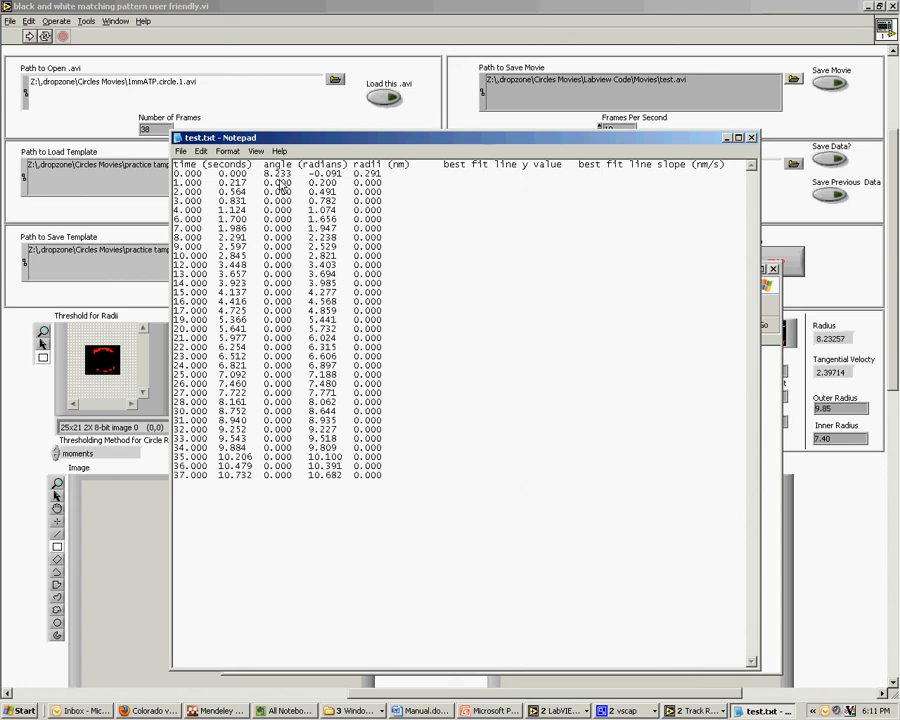
double_click(276, 173)
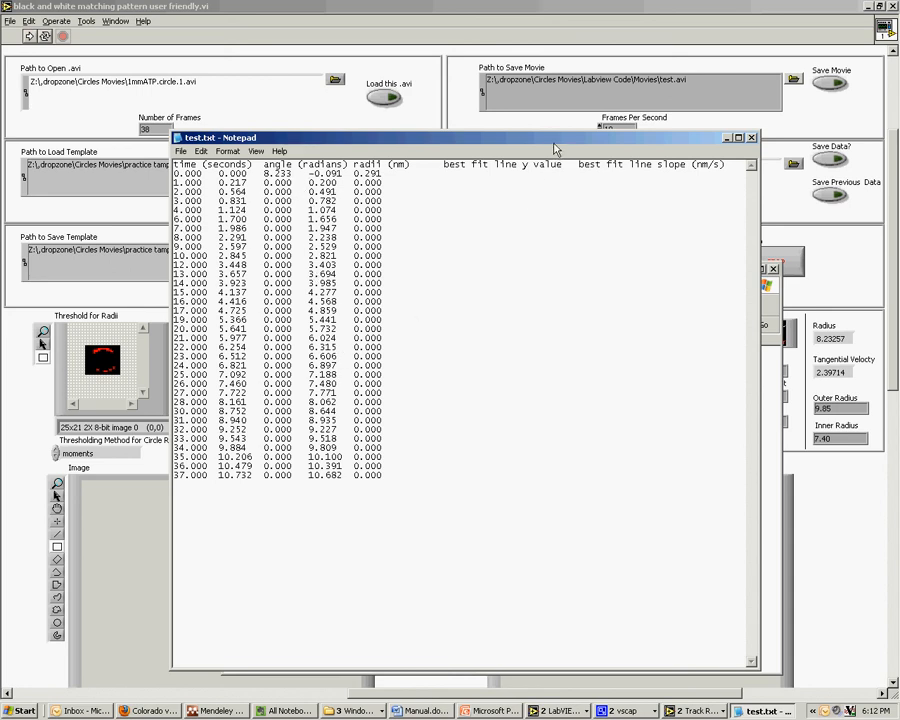
mouse_move(388, 175)
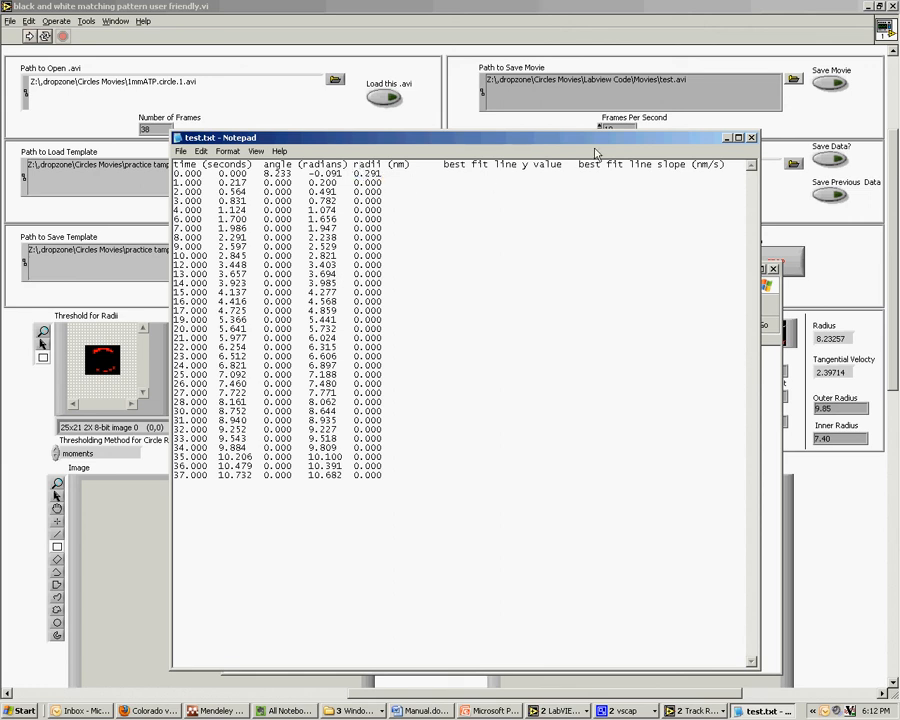
mouse_move(528, 289)
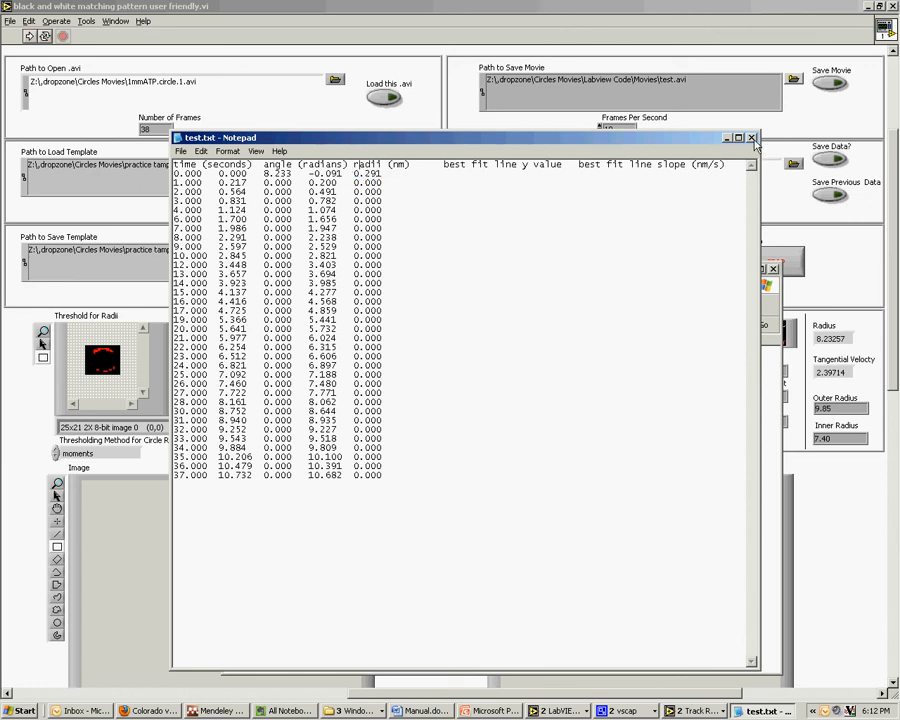
mouse_move(752, 138)
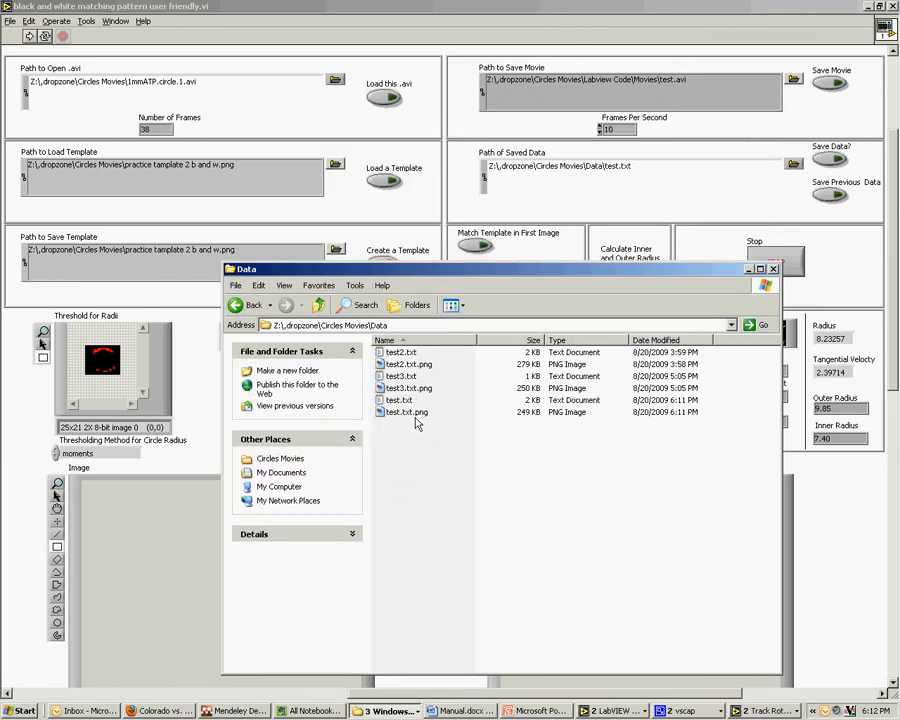
View test.txt.png, the whole VI panel snapshot, in Windows Picture and Fax Viewer
double_click(405, 411)
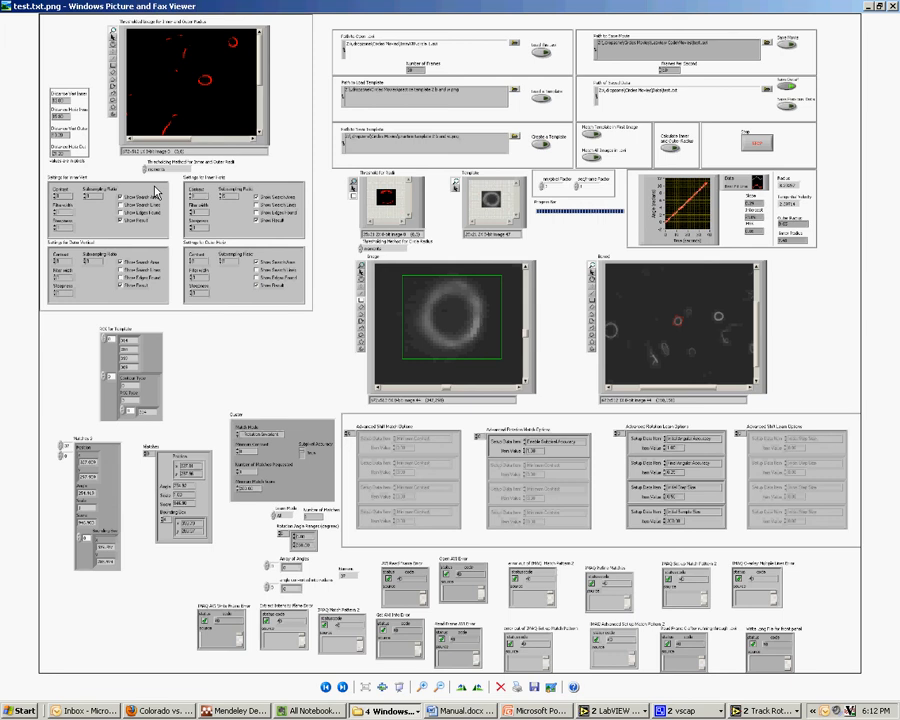
mouse_move(690, 540)
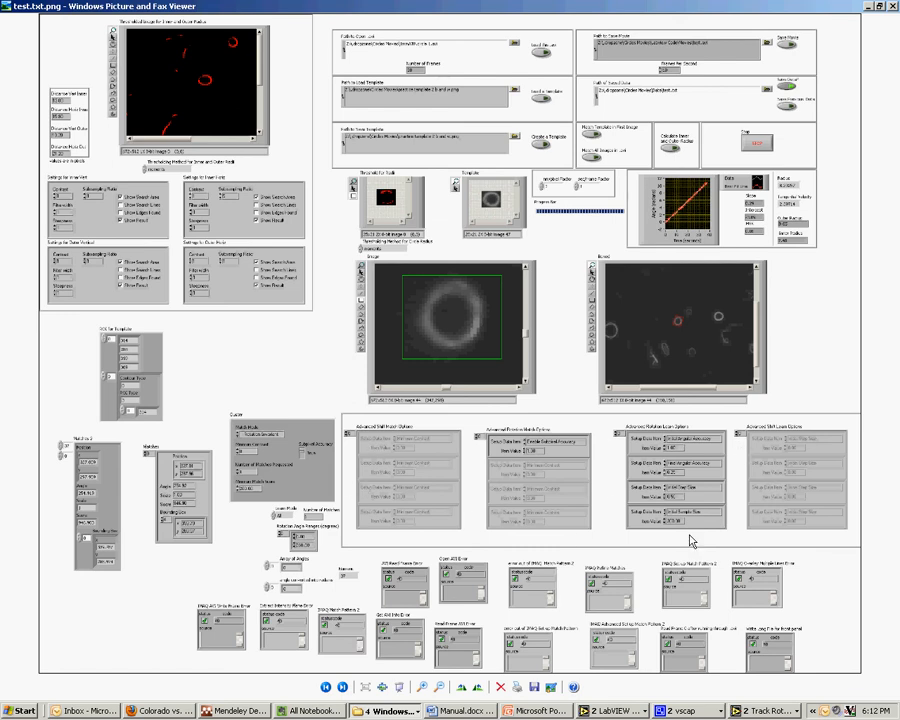
mouse_move(524, 499)
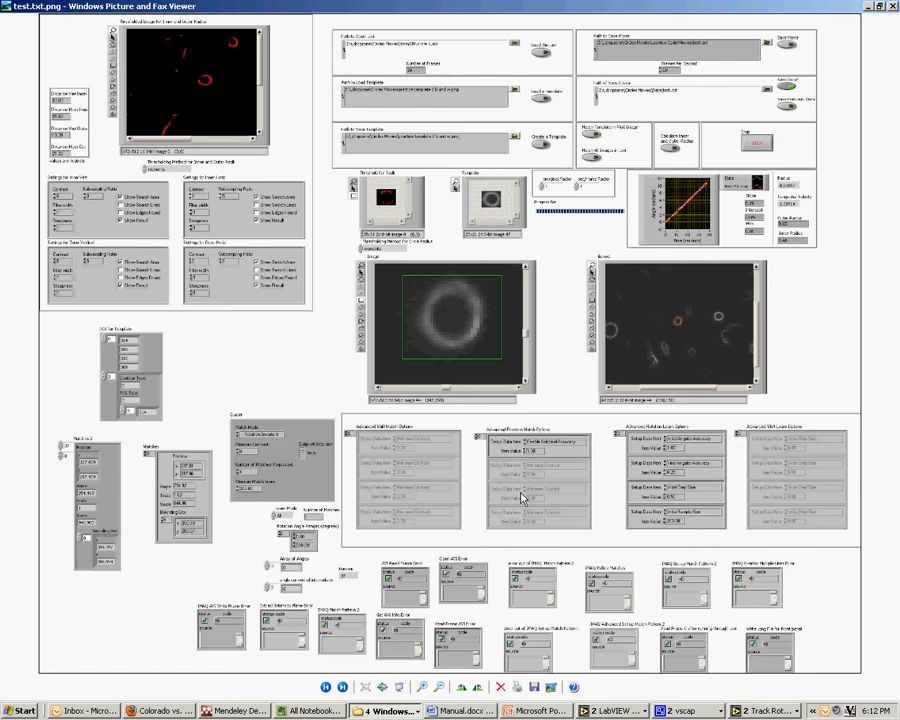